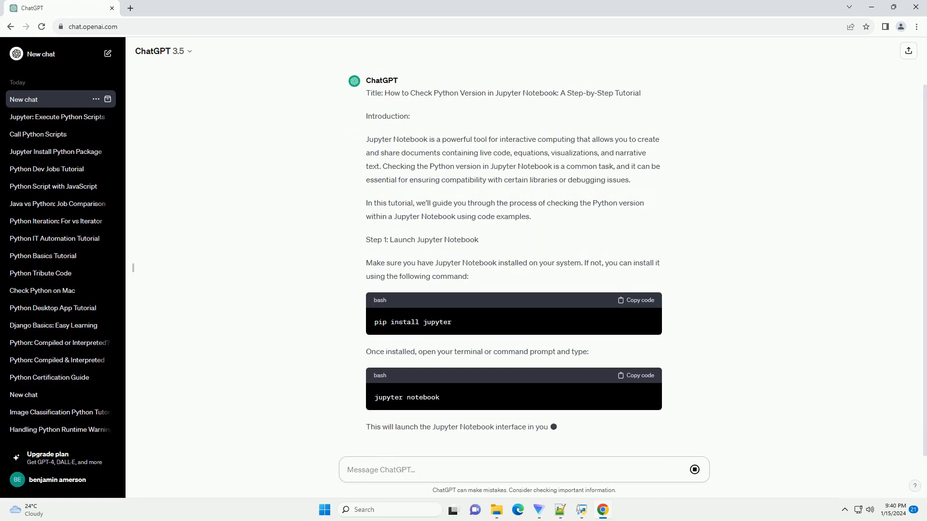
pyautogui.scroll(-3)
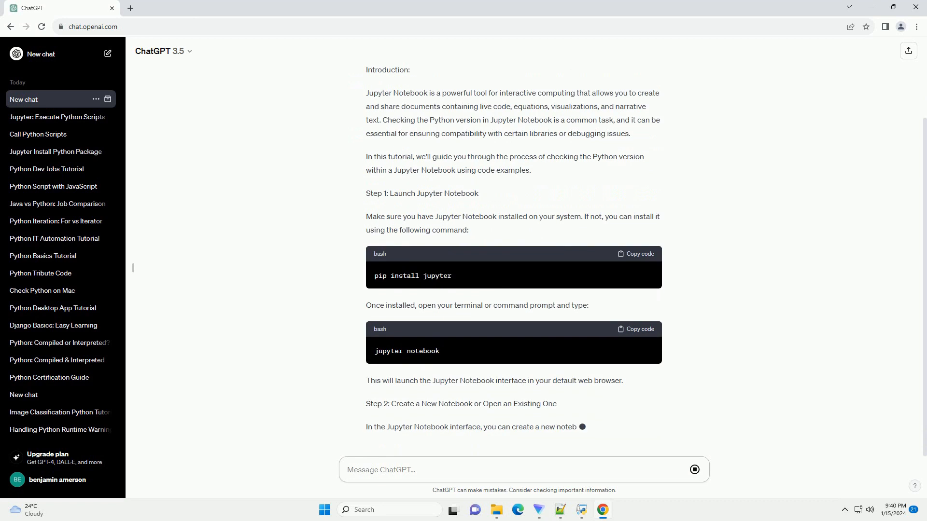
pyautogui.scroll(-3)
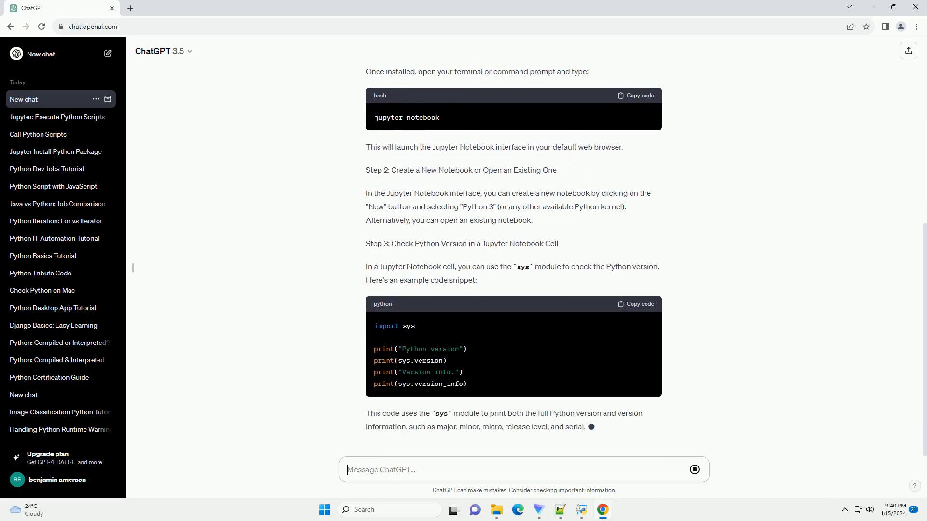
pyautogui.scroll(-3)
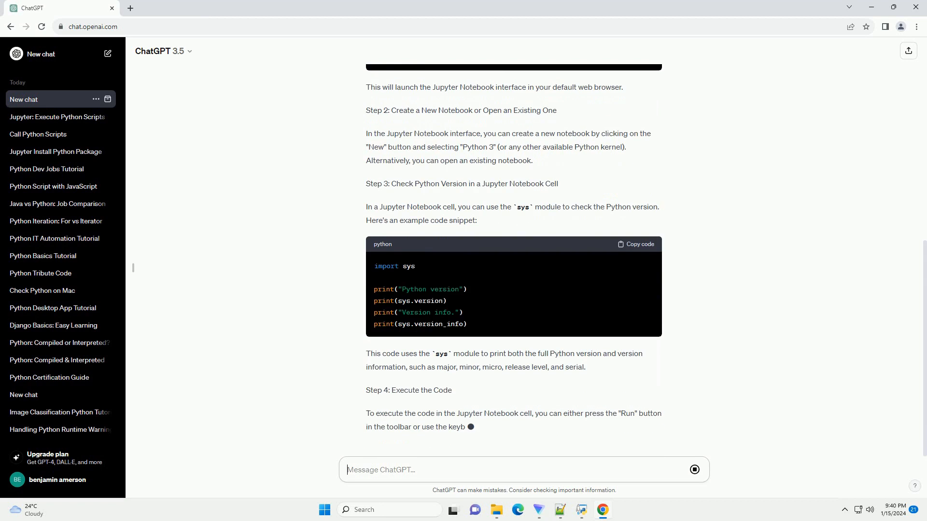
pyautogui.scroll(-3)
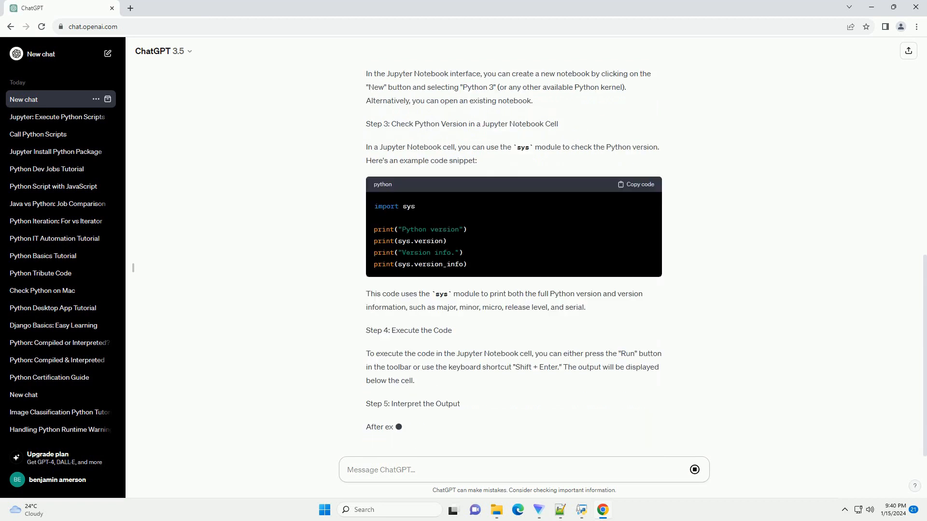
pyautogui.scroll(-3)
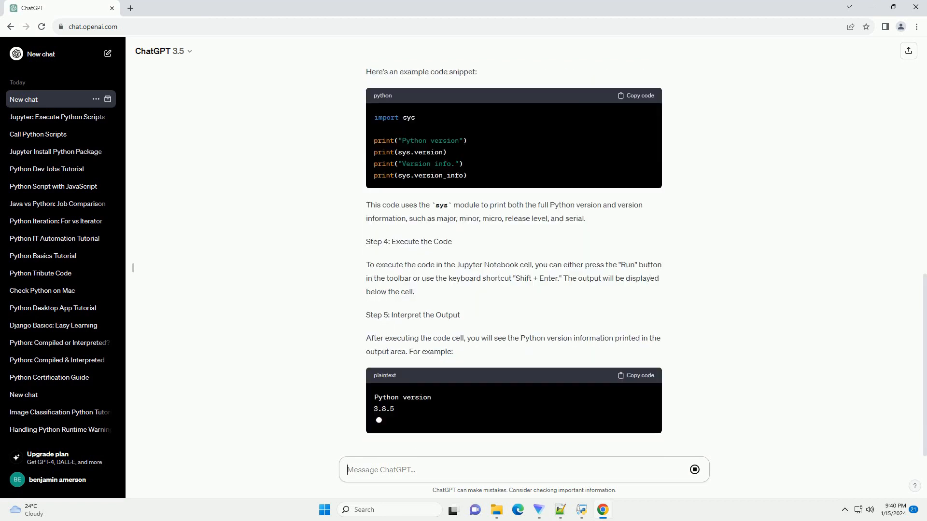
pyautogui.scroll(-3)
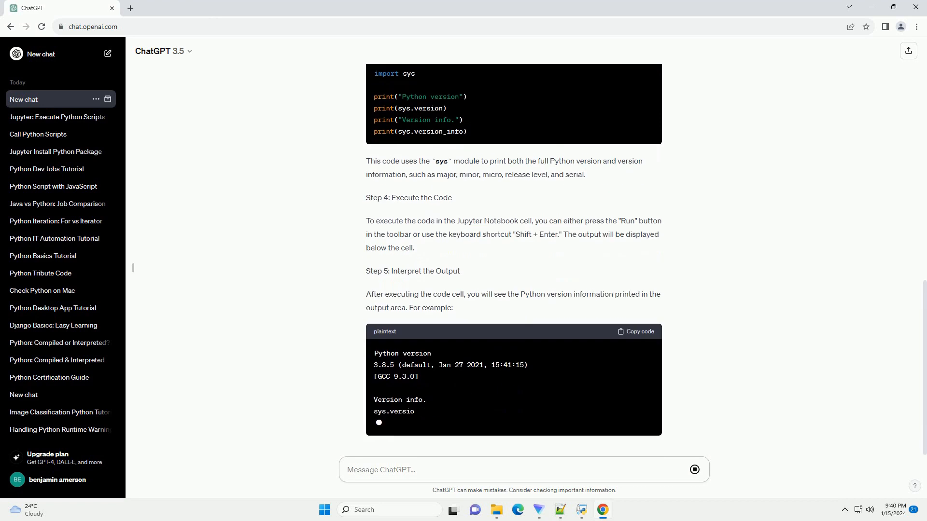
pyautogui.scroll(-3)
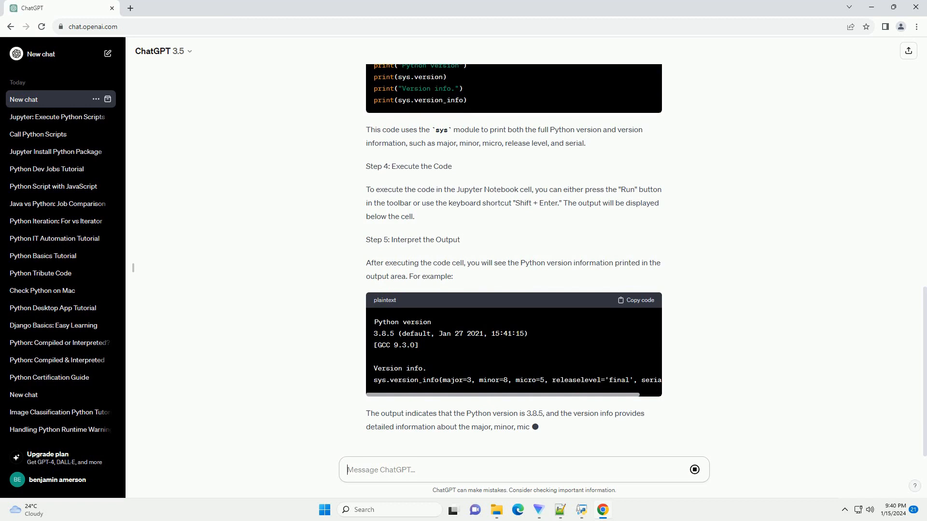
pyautogui.scroll(-3)
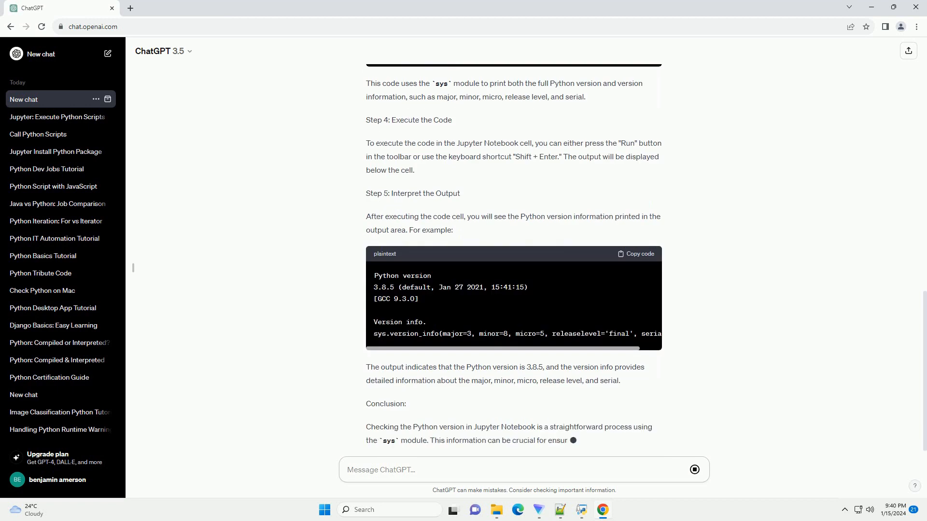